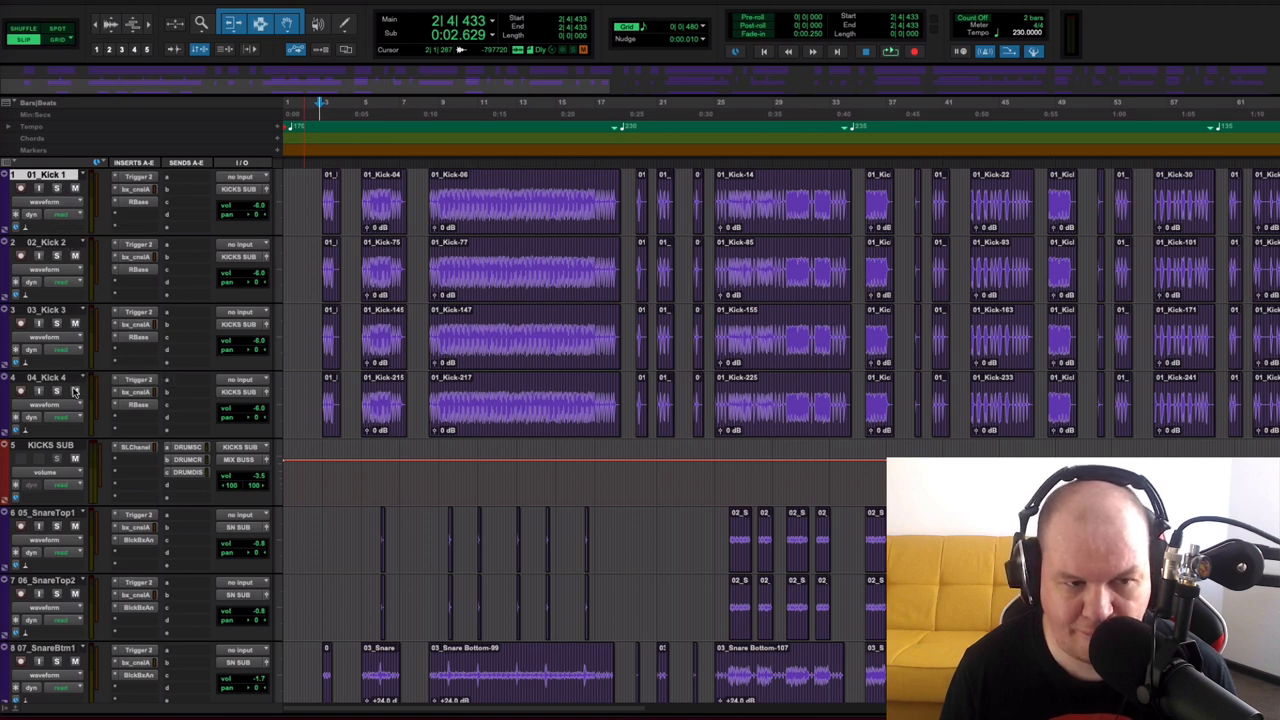
- Show Kick 1's Trigger with the Cheek Slap Dry kit in the browser and compare bypassed
{"action": "left_click", "coordinate": [138, 176]}
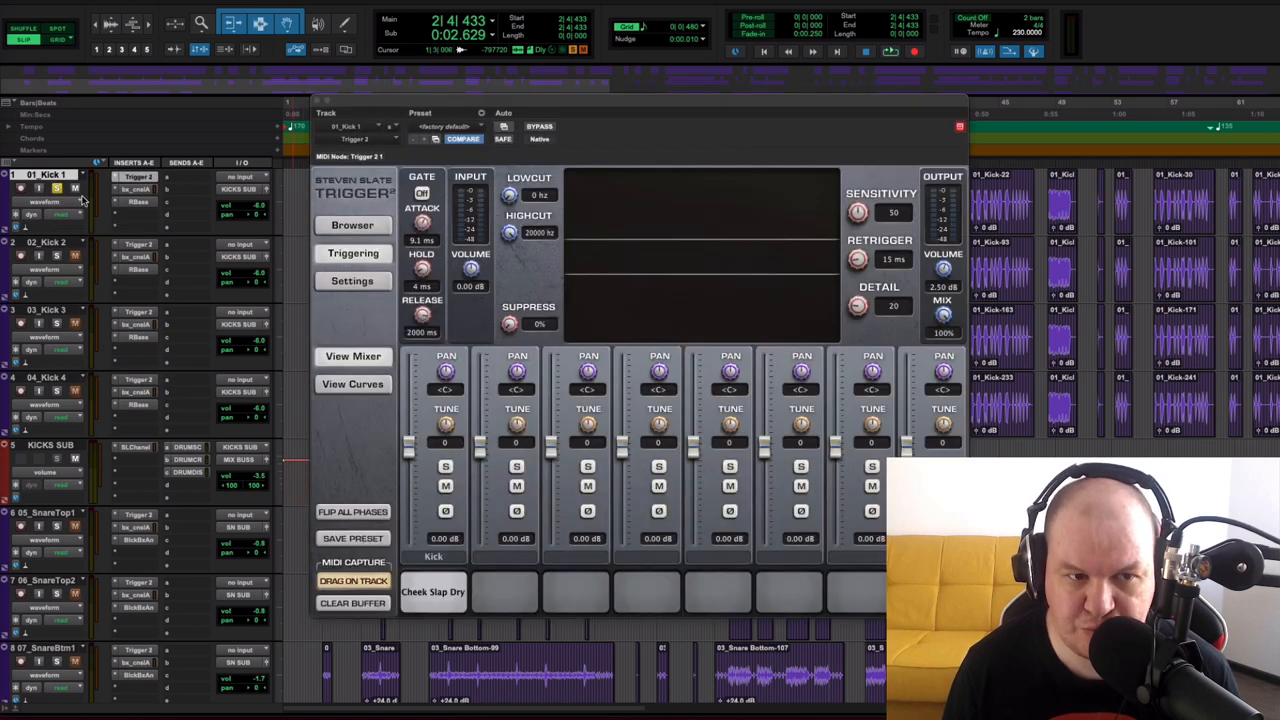
{"action": "mouse_move", "coordinate": [176, 180]}
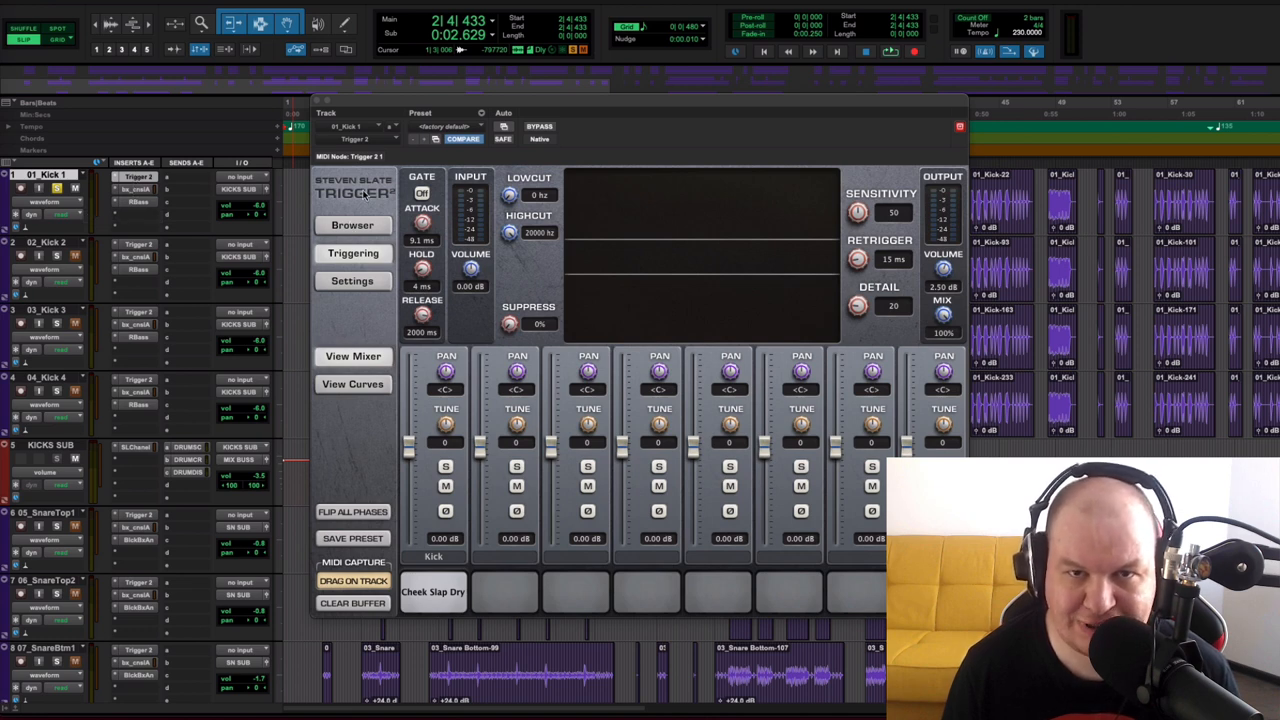
{"action": "left_click", "coordinate": [352, 224]}
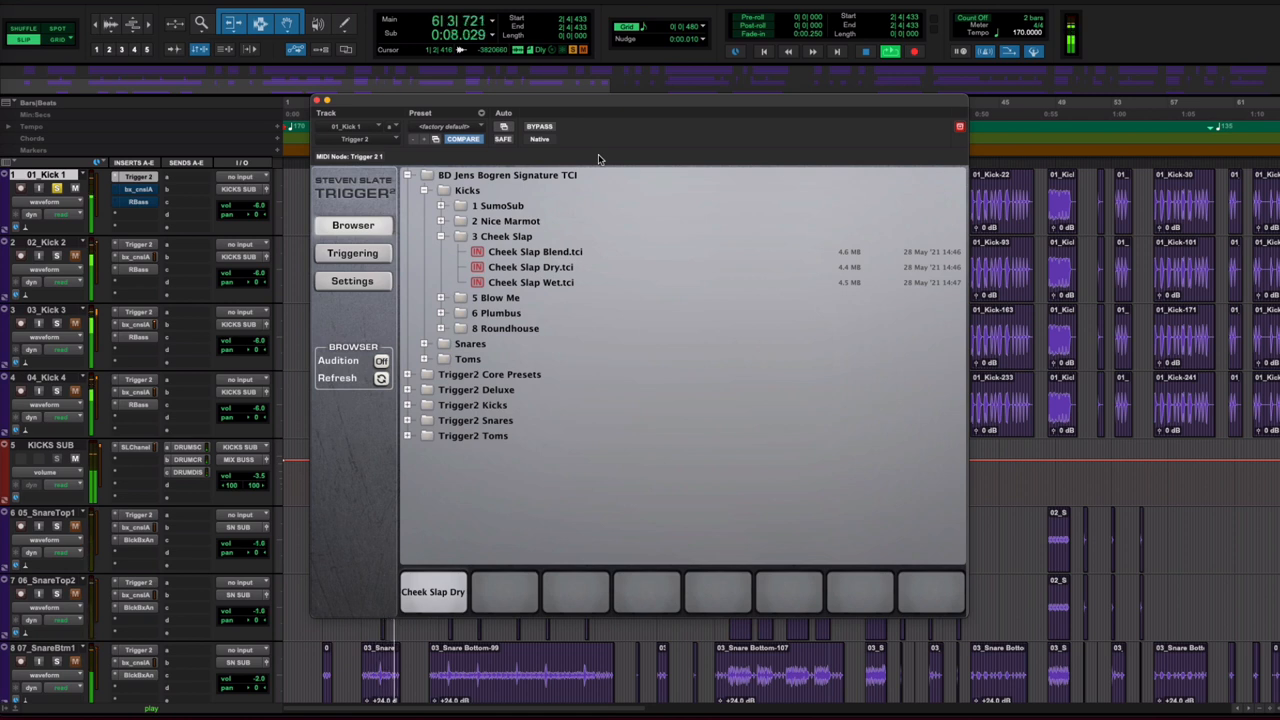
{"action": "left_click", "coordinate": [540, 128]}
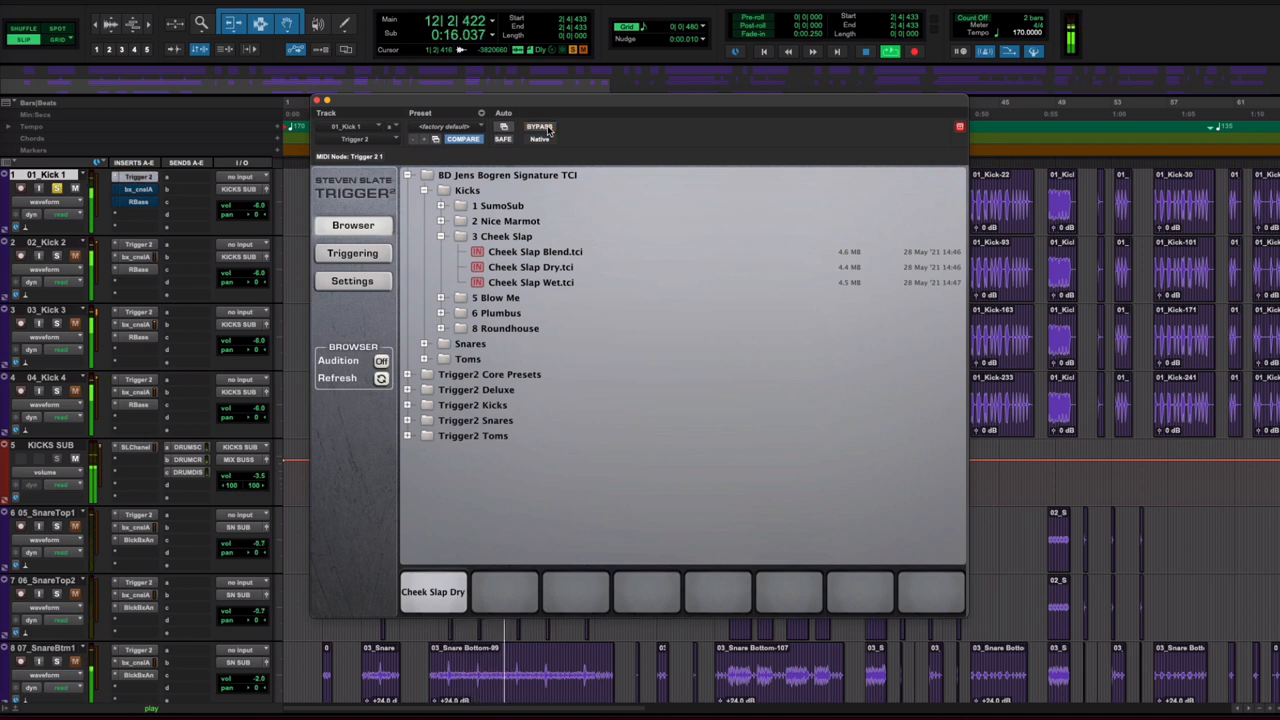
{"action": "left_click", "coordinate": [540, 128]}
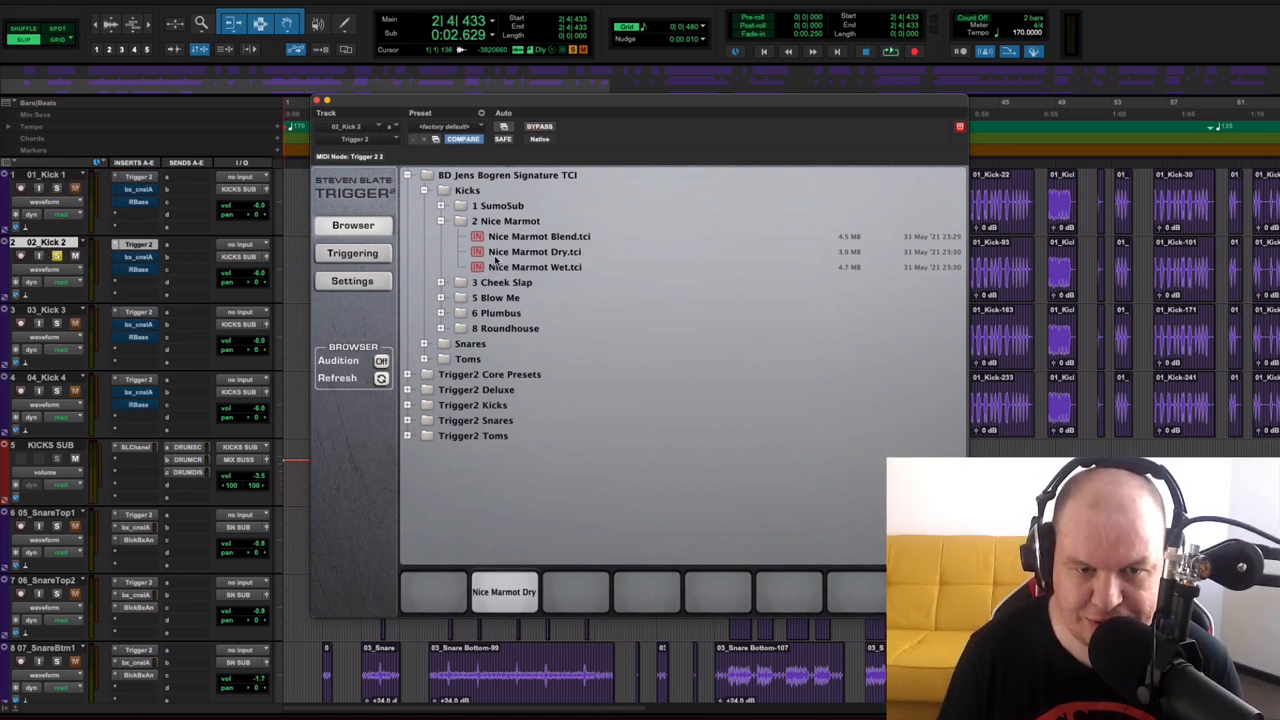
{"action": "mouse_move", "coordinate": [630, 158]}
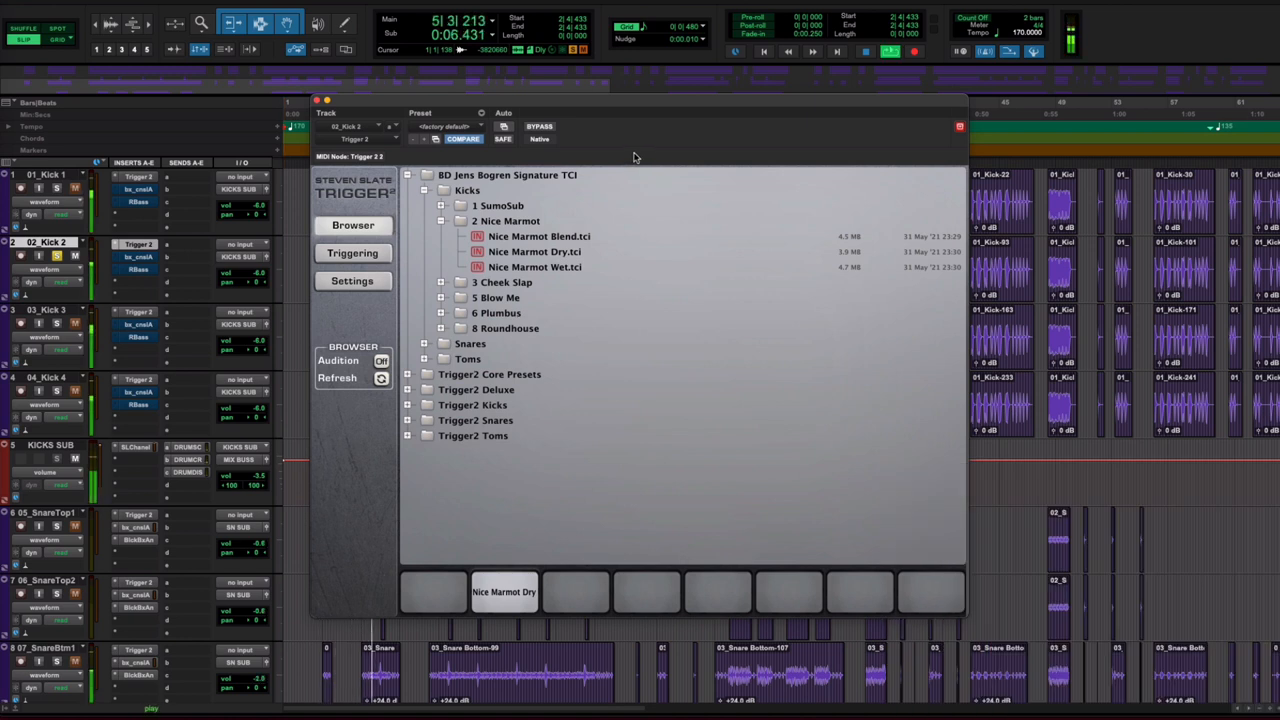
- Bypass and re-enable Trigger on Kick 2 to compare the Nice Marmot Dry layering
{"action": "left_click", "coordinate": [540, 128]}
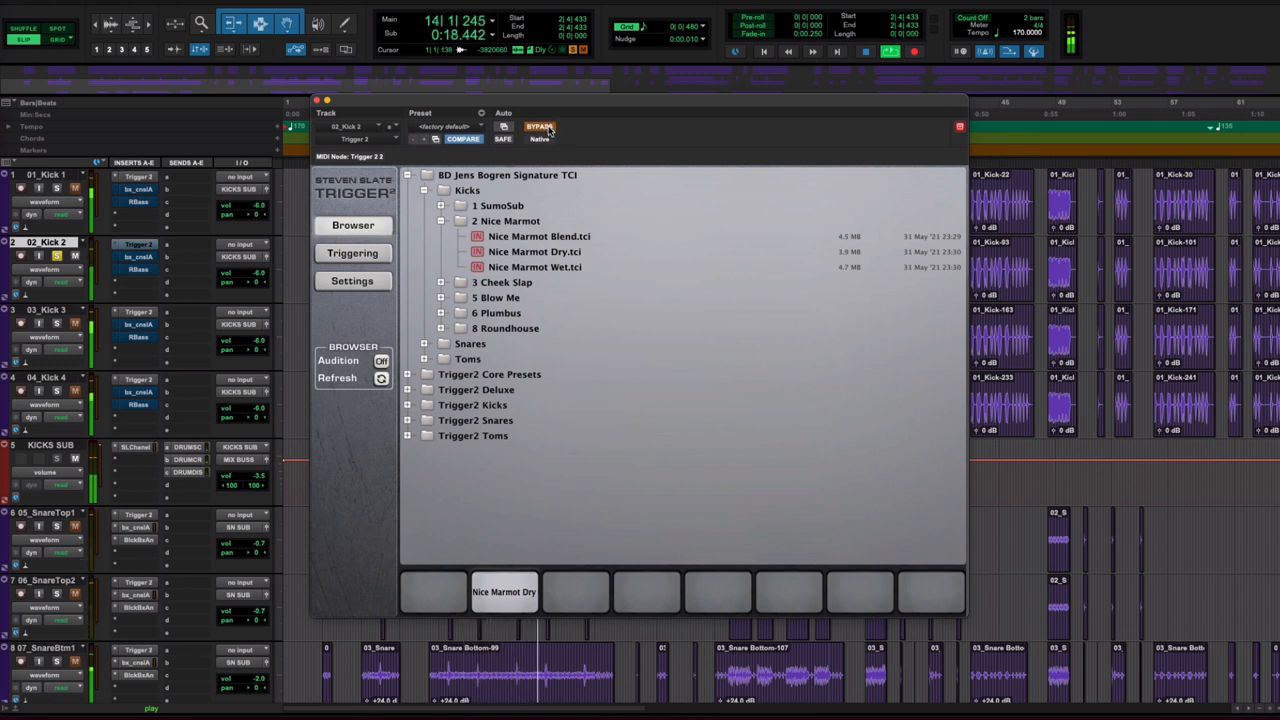
{"action": "left_click", "coordinate": [540, 128]}
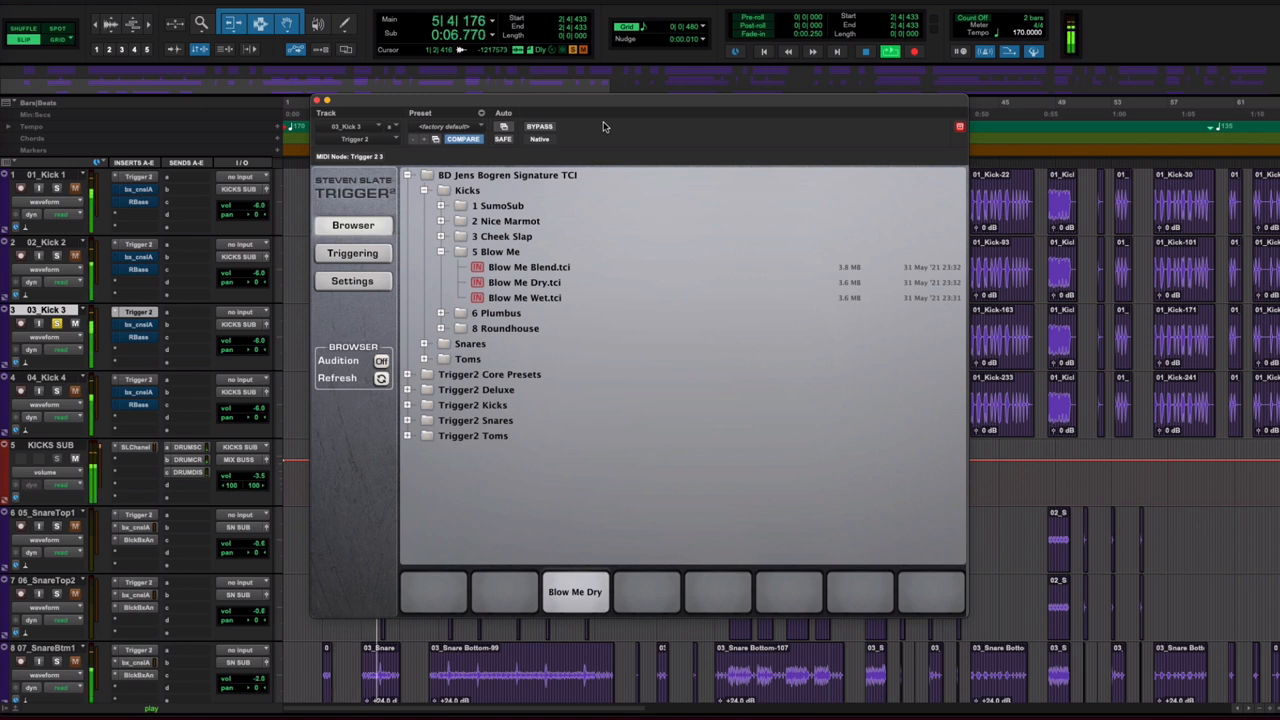
- Switch the Trigger window to Kick 3 with its Blow Me Dry kit
{"action": "left_click", "coordinate": [540, 128]}
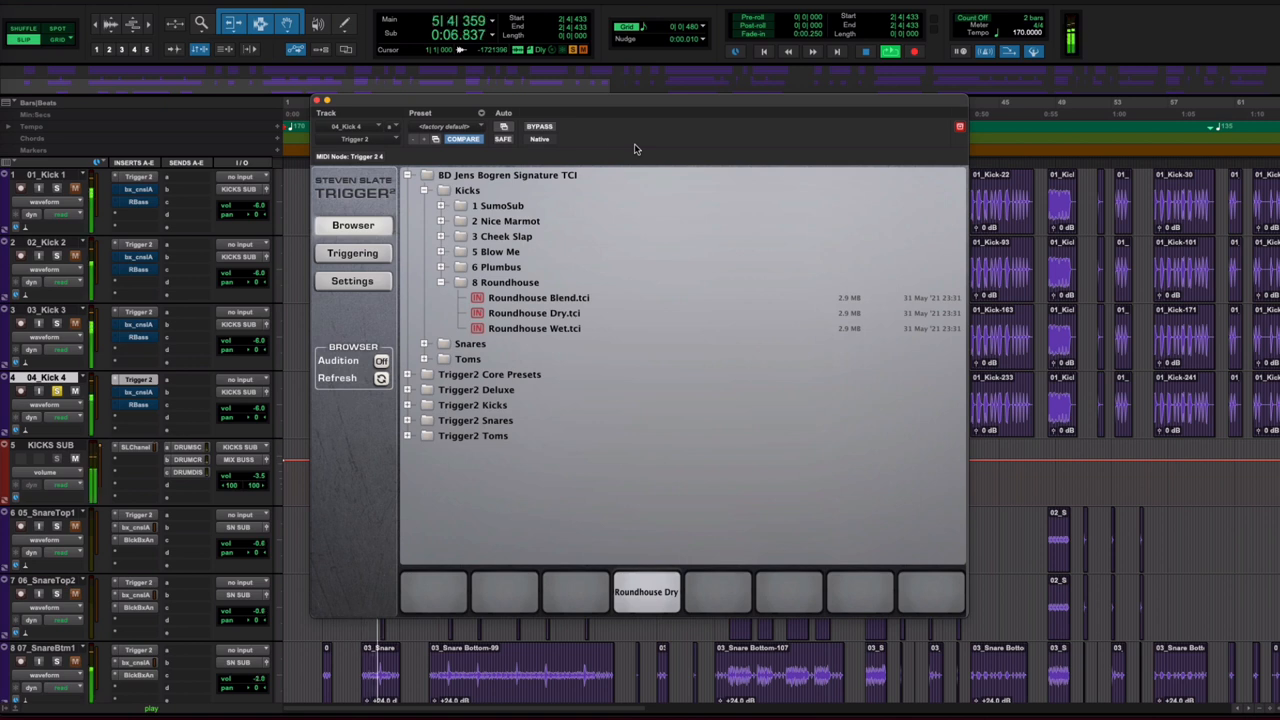
- Switch the Trigger window to Kick 4 with its Roundhouse Dry kit
{"action": "left_click", "coordinate": [540, 128]}
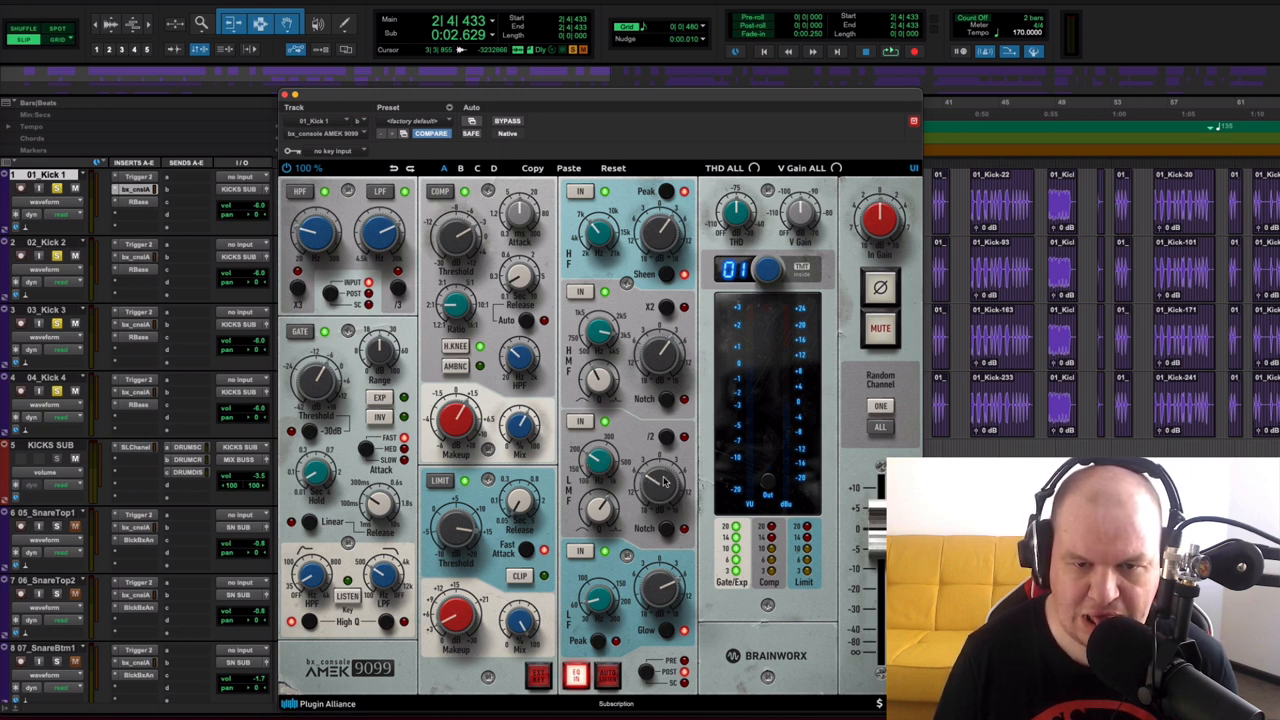
{"action": "mouse_move", "coordinate": [620, 390]}
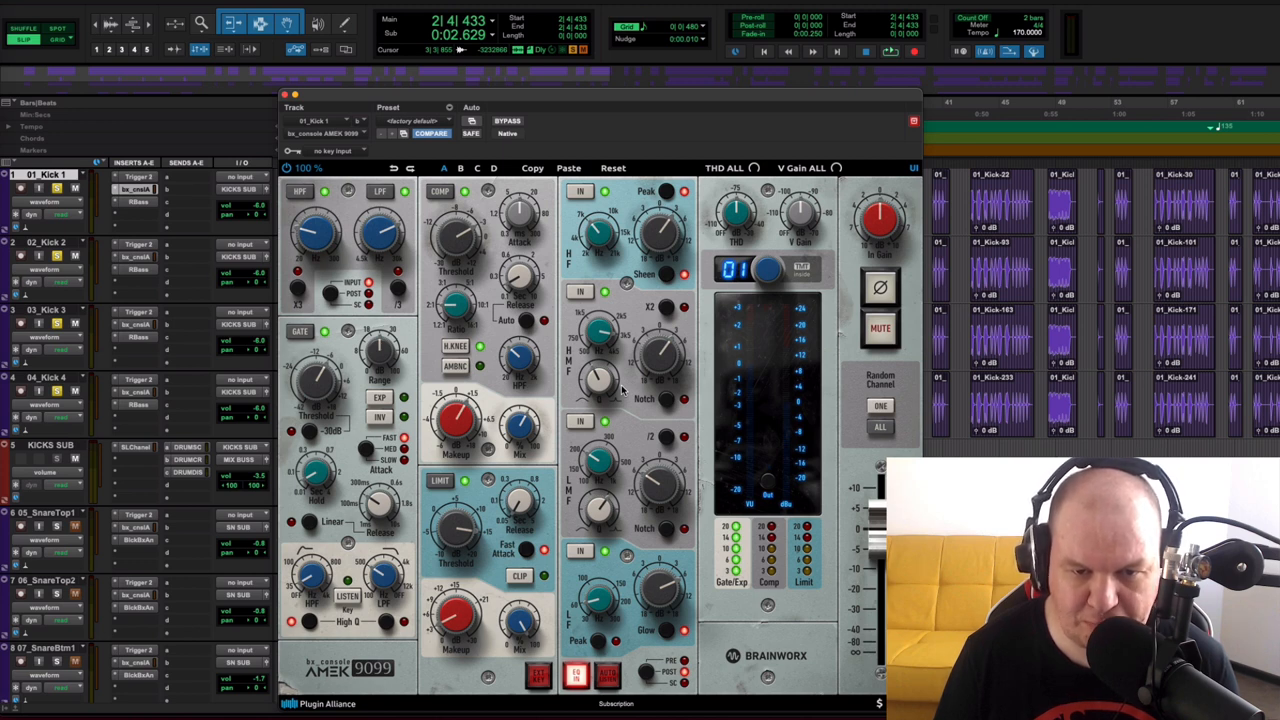
{"action": "mouse_move", "coordinate": [656, 370]}
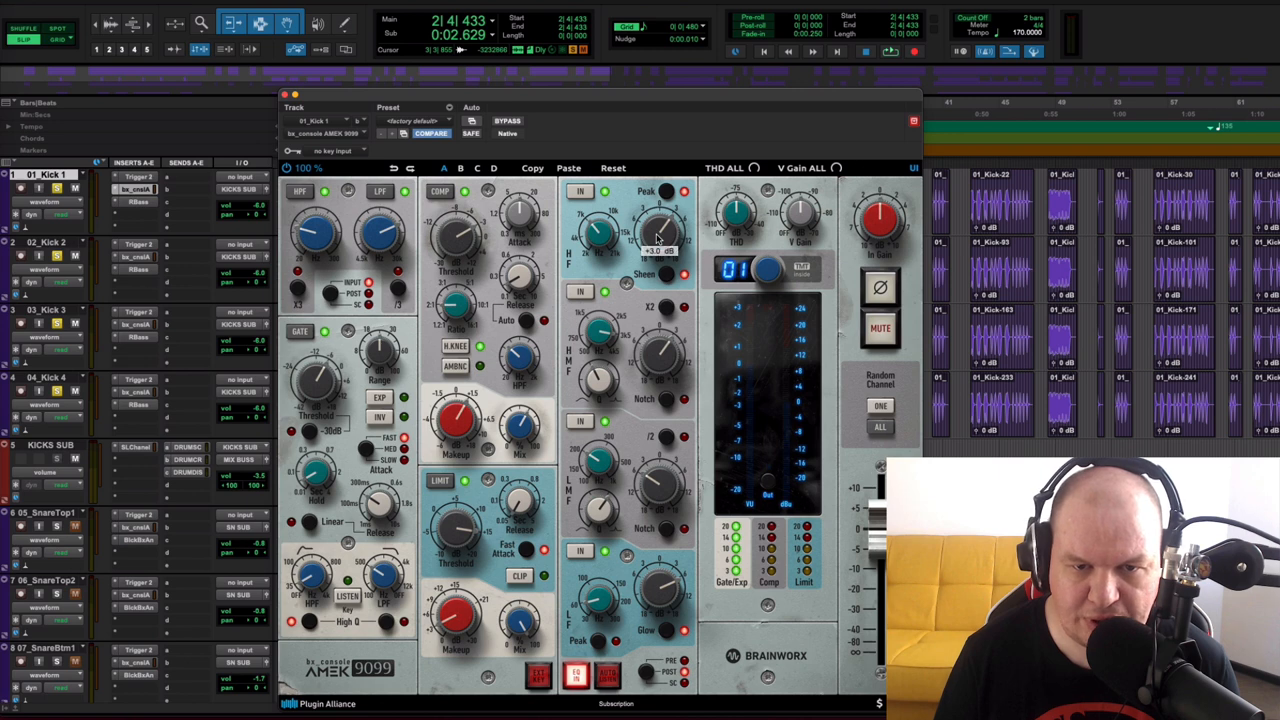
- Adjust a dynamics knob on Kick 1's AMEK 9099 channel strip
{"action": "left_click_drag", "start_coordinate": [656, 236], "coordinate": [600, 236]}
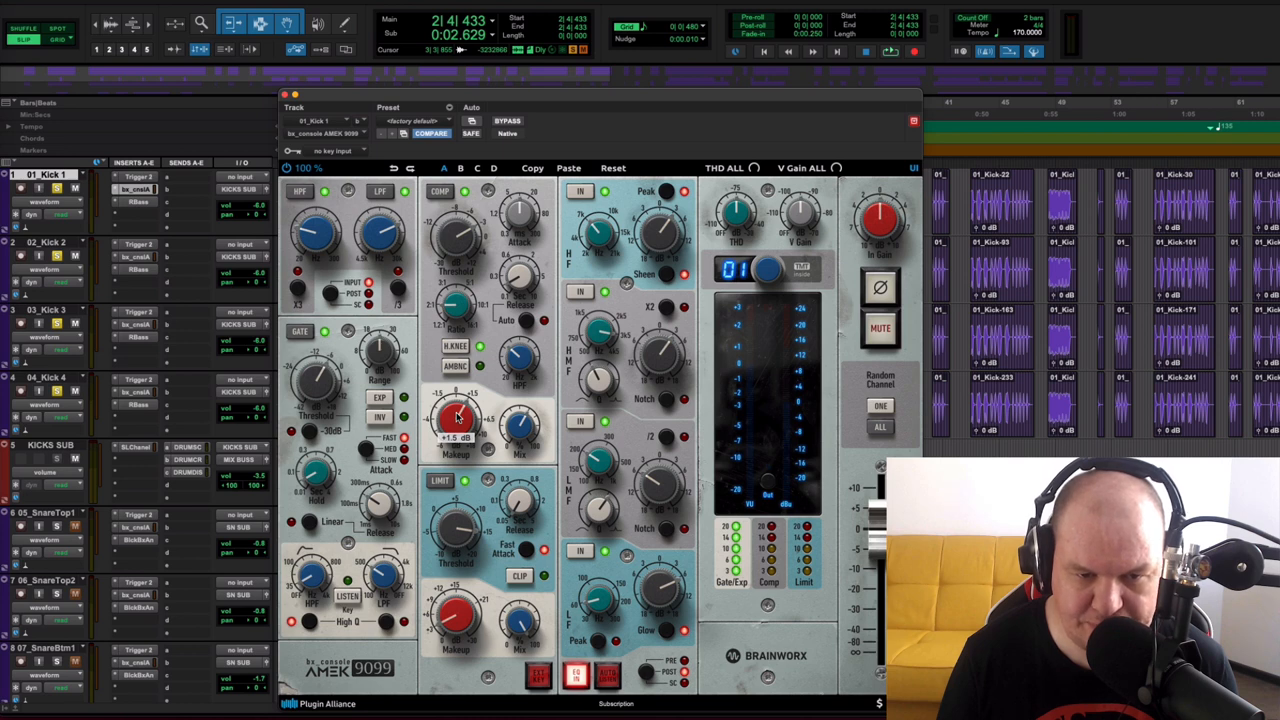
{"action": "mouse_move", "coordinate": [520, 356]}
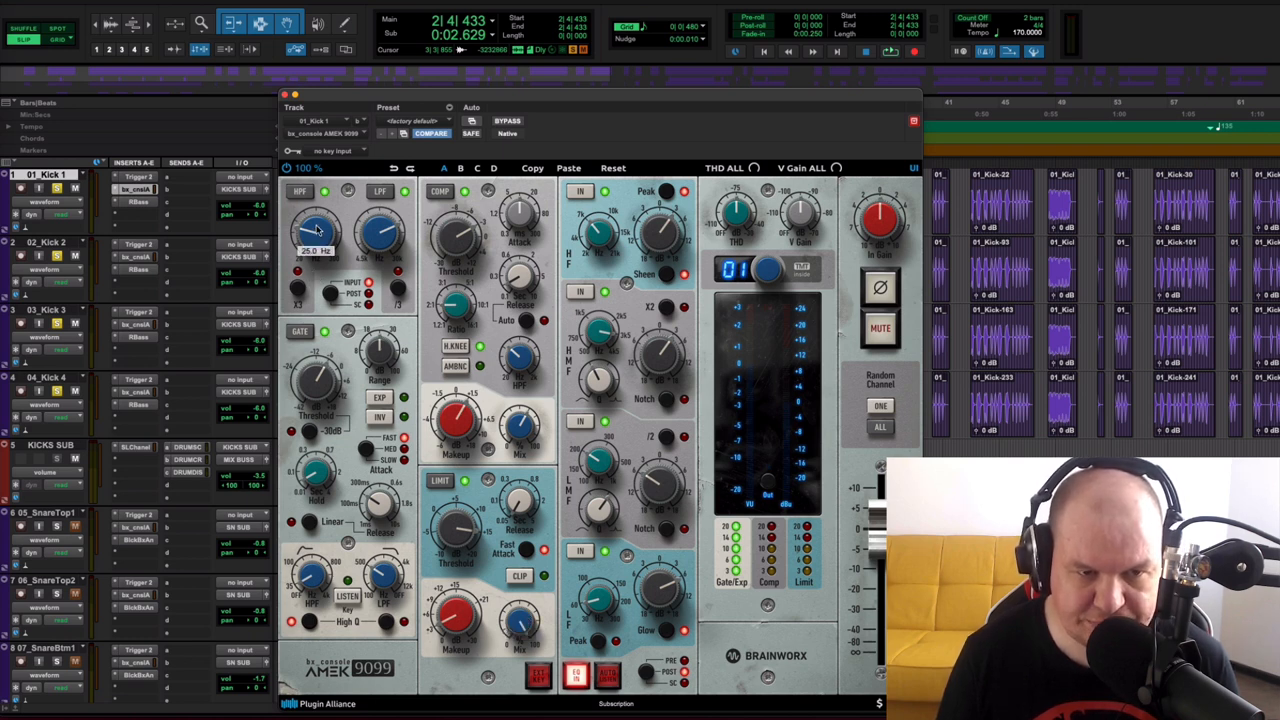
{"action": "mouse_move", "coordinate": [380, 236]}
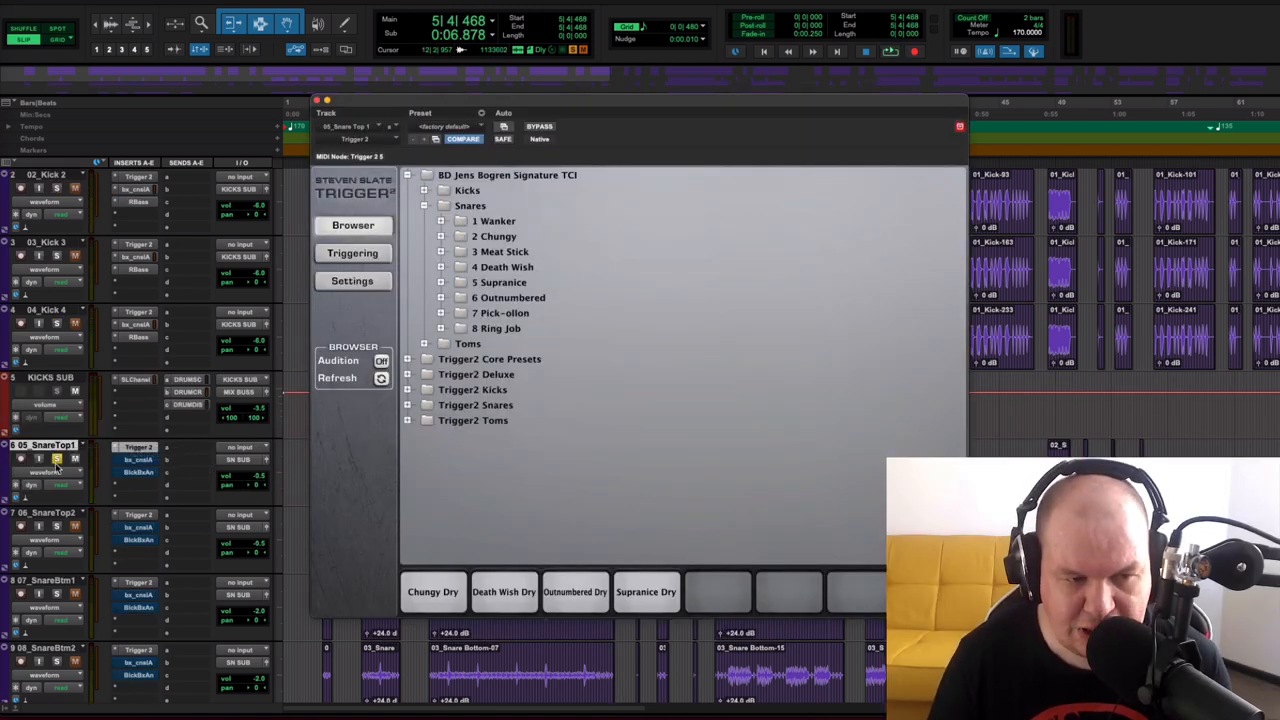
{"action": "mouse_move", "coordinate": [100, 596]}
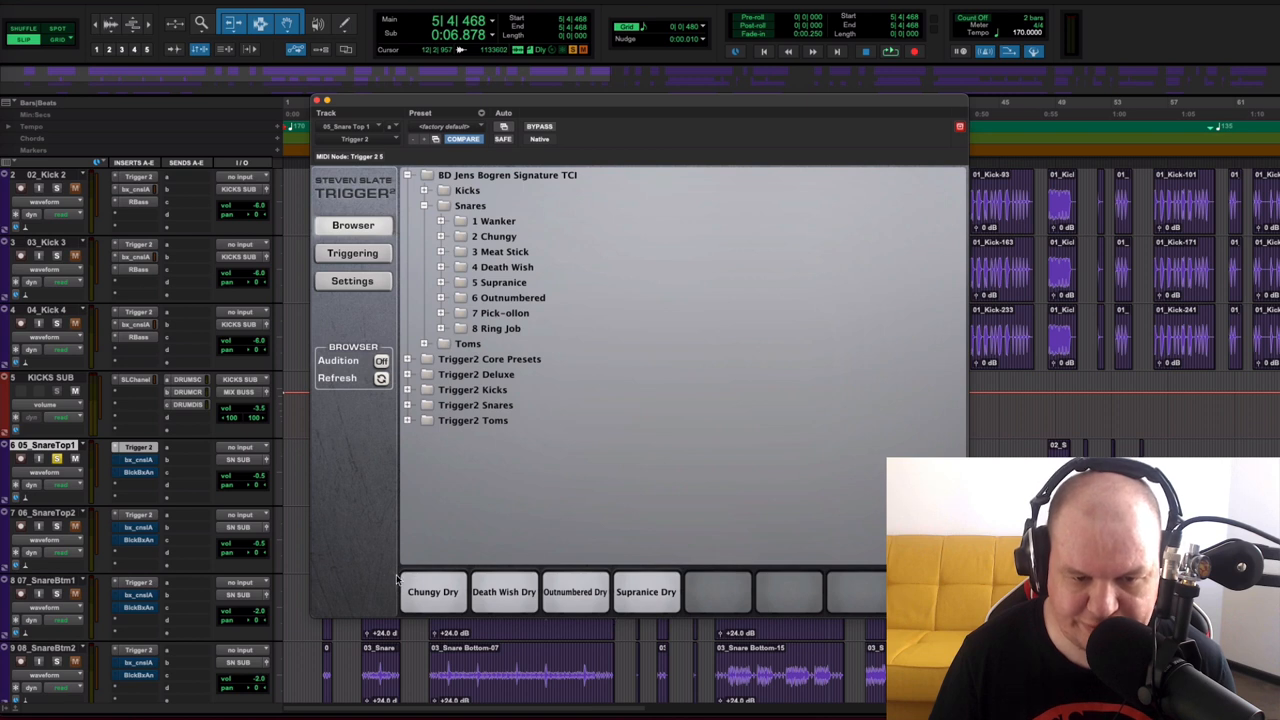
- Audition the snare top's Trigger samples, engaging Outnumbered Dry
{"action": "left_click", "coordinate": [432, 592]}
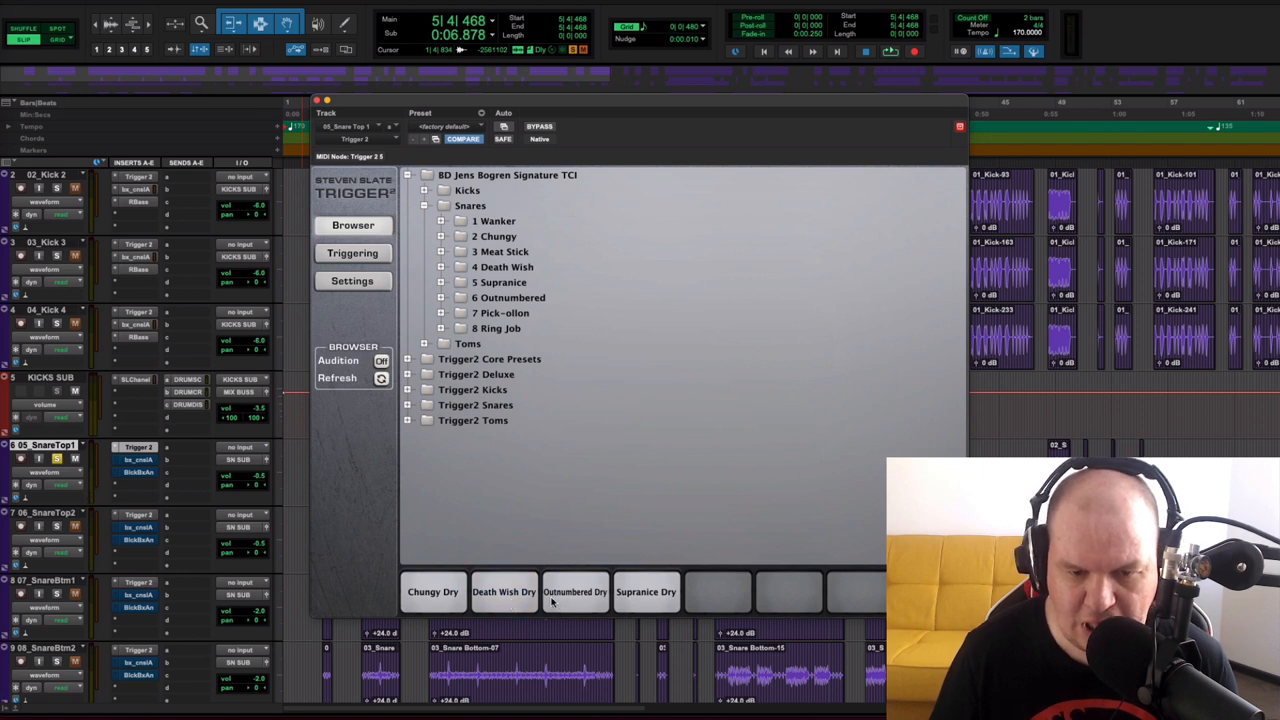
{"action": "left_click", "coordinate": [576, 592]}
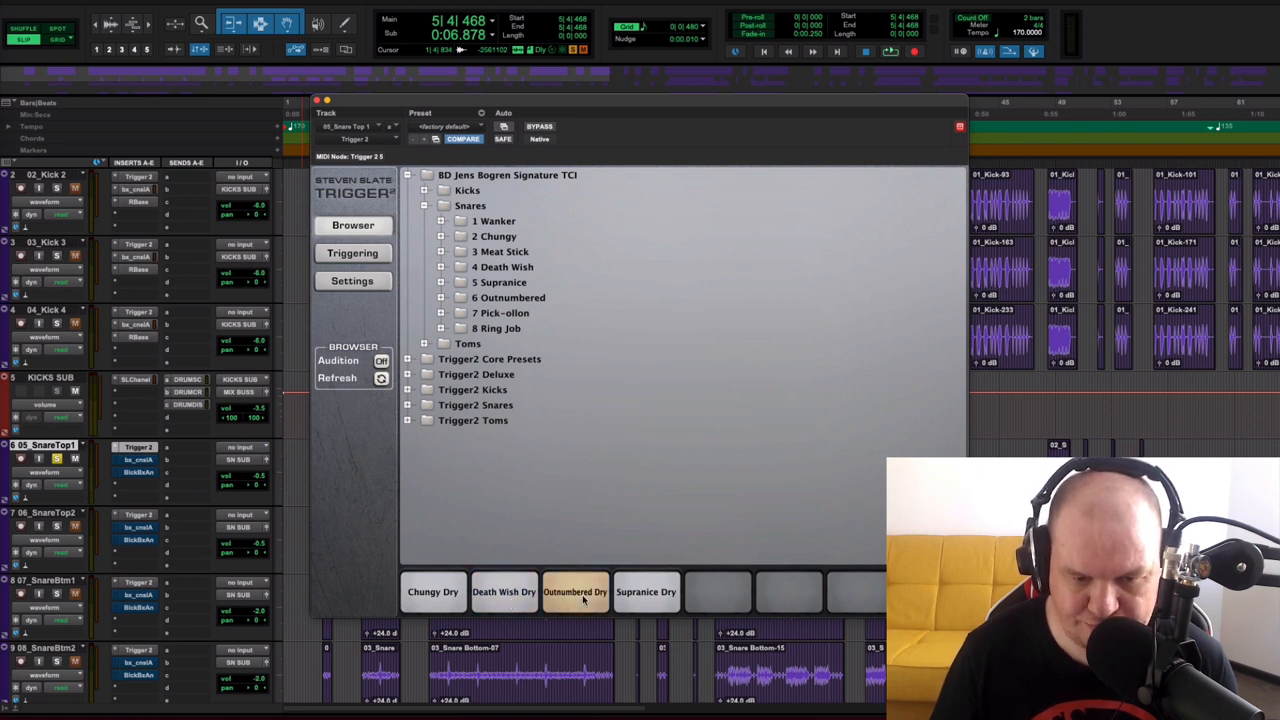
{"action": "mouse_move", "coordinate": [646, 592]}
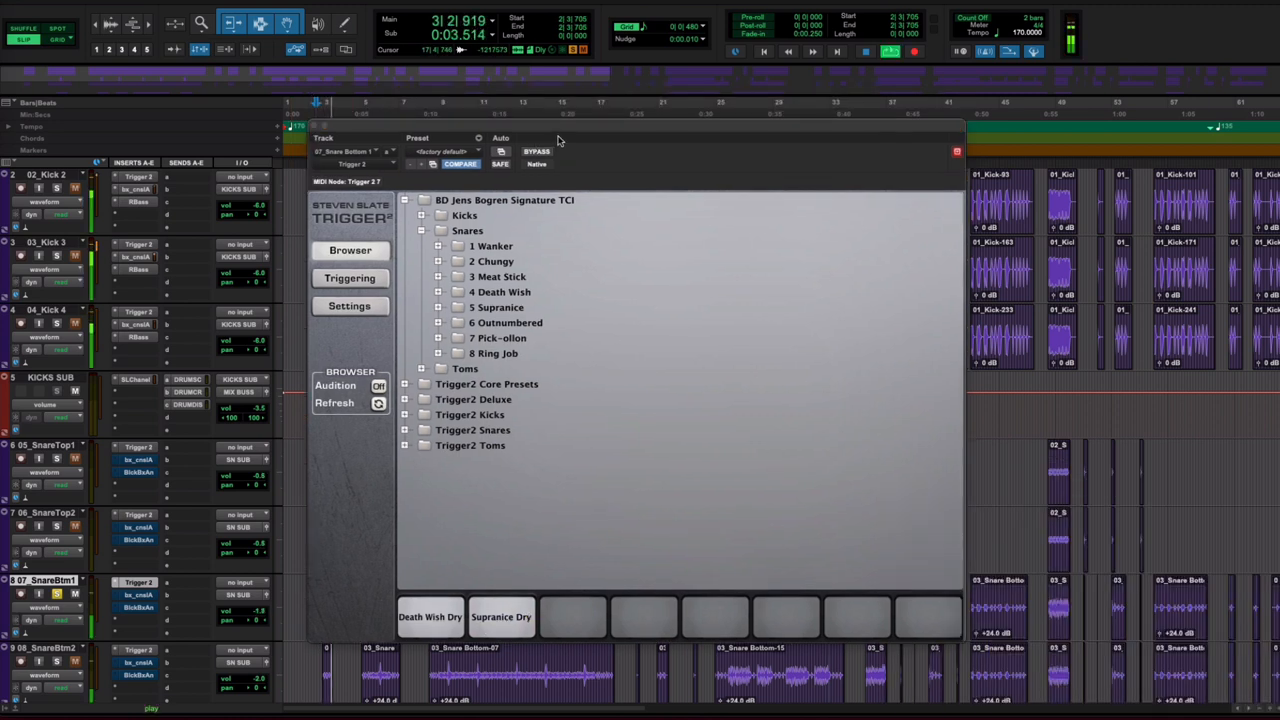
- Switch the Trigger window to 08_SnareBottom2 with Pick-ollen Dry and Ring Job Dry
{"action": "left_click", "coordinate": [536, 152]}
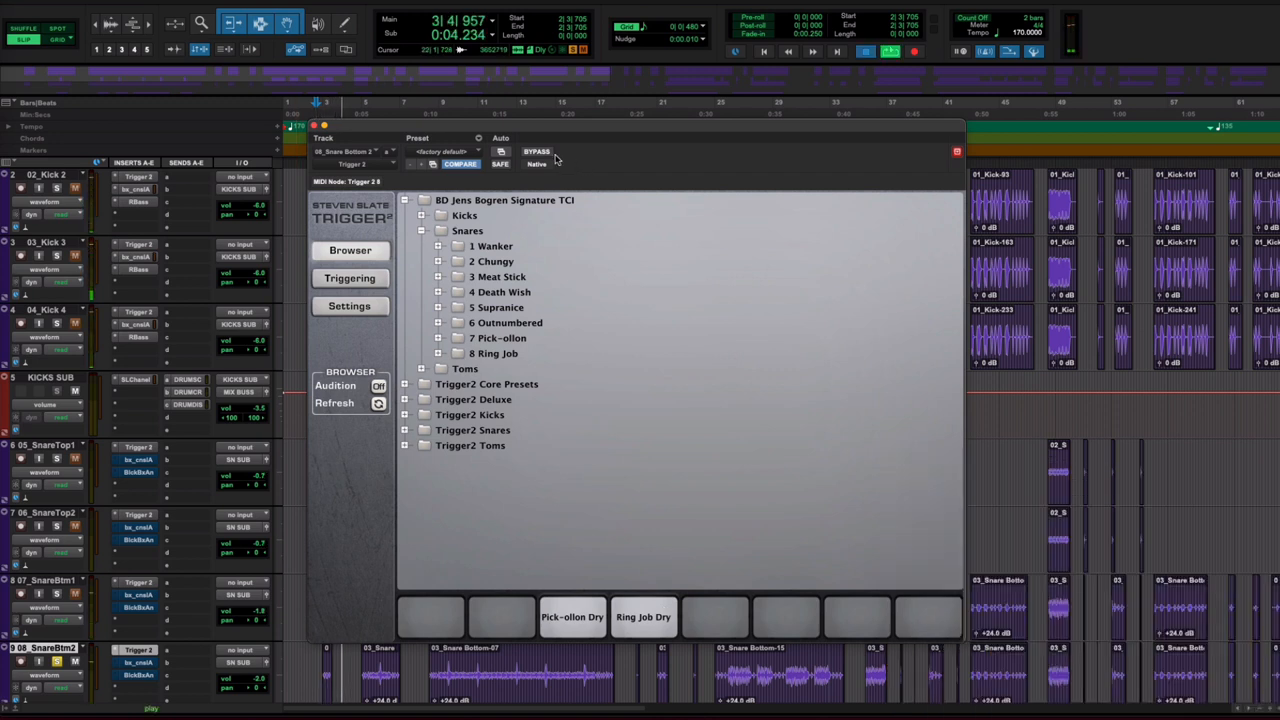
{"action": "left_click", "coordinate": [536, 152]}
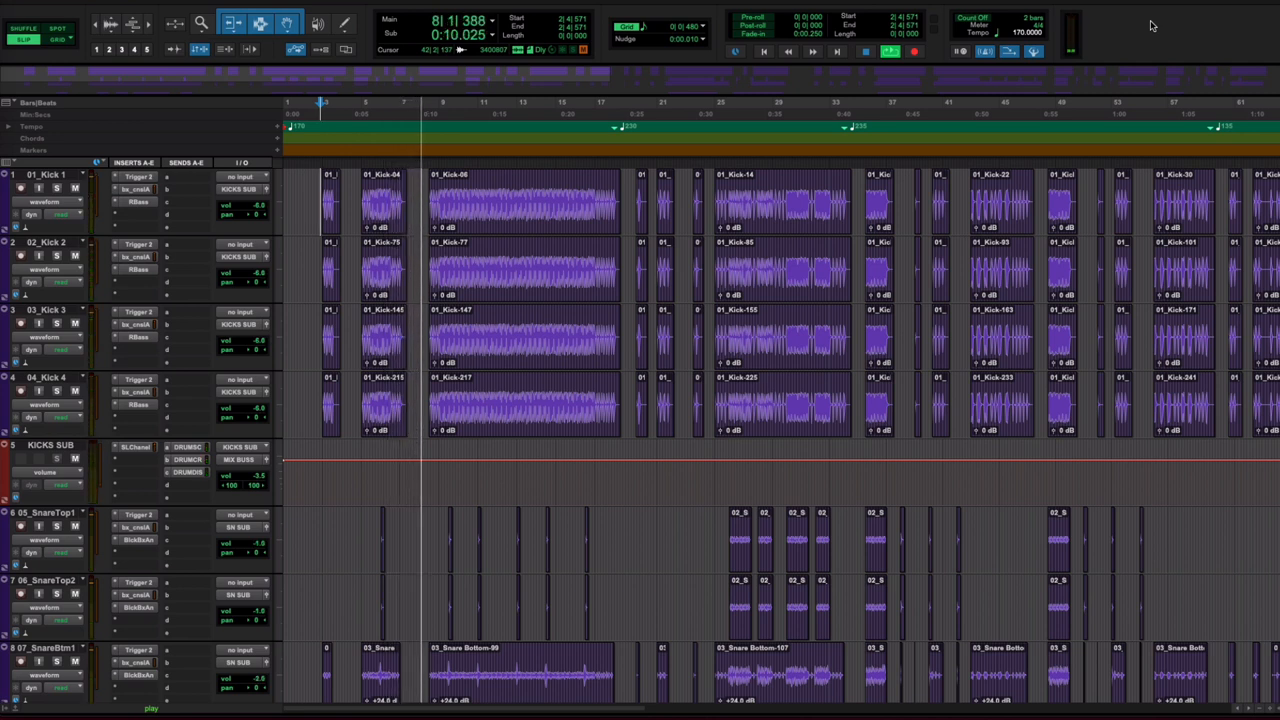
- Start playback of the layered kick and snare session from the transport
{"action": "left_click", "coordinate": [784, 52]}
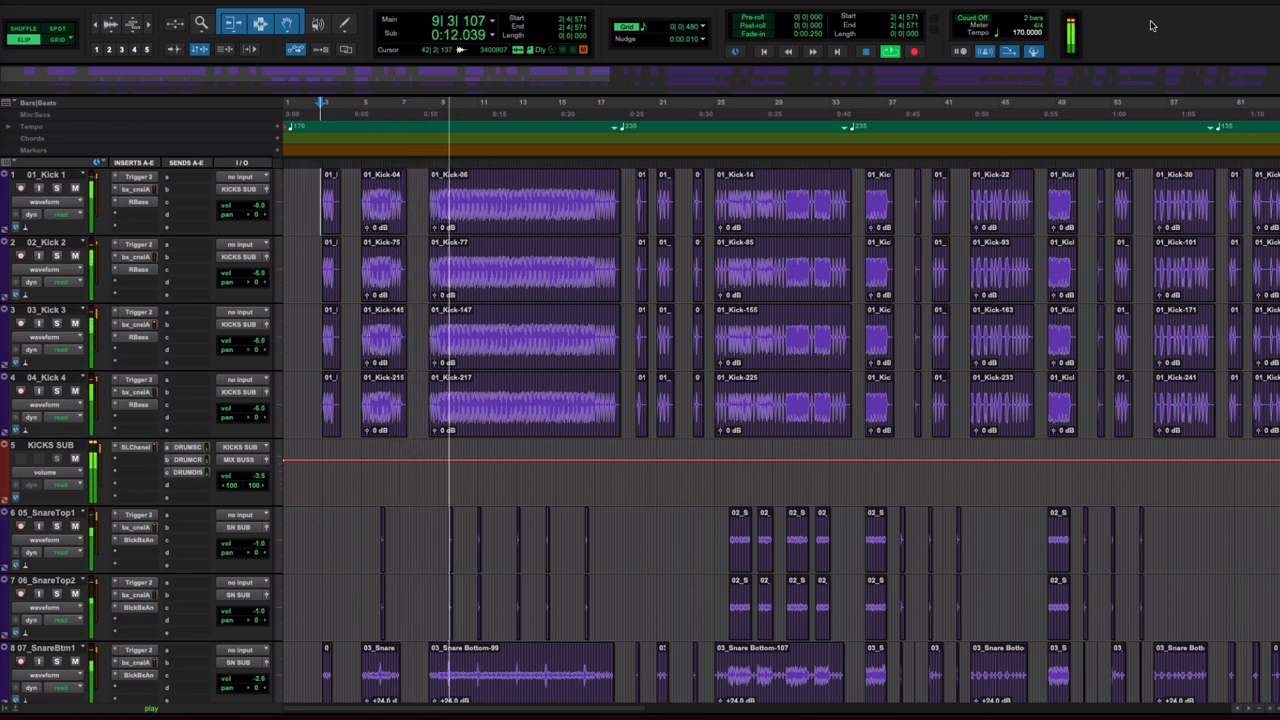